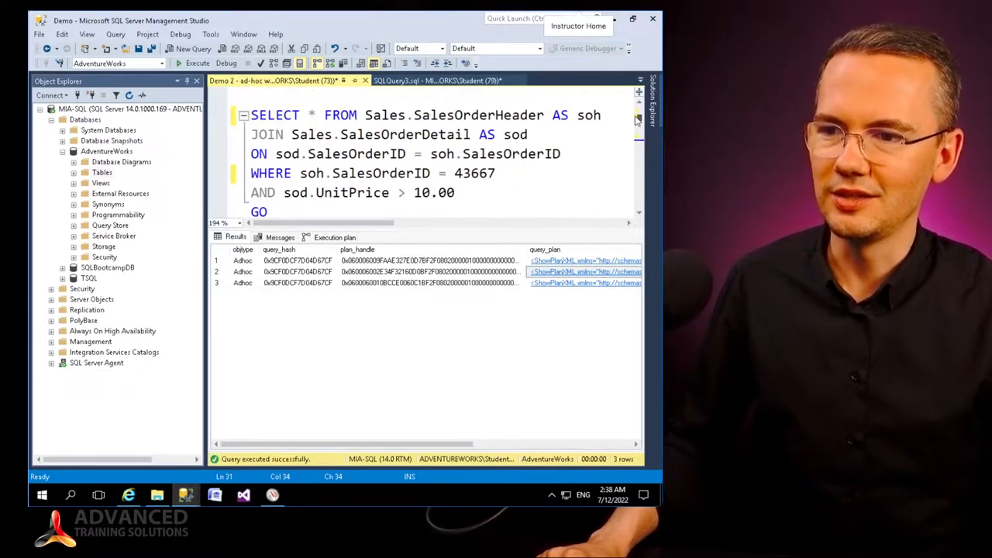
# Review the join query's order id 43667 and the cached statements' text in the results
pyautogui.click(455, 174)
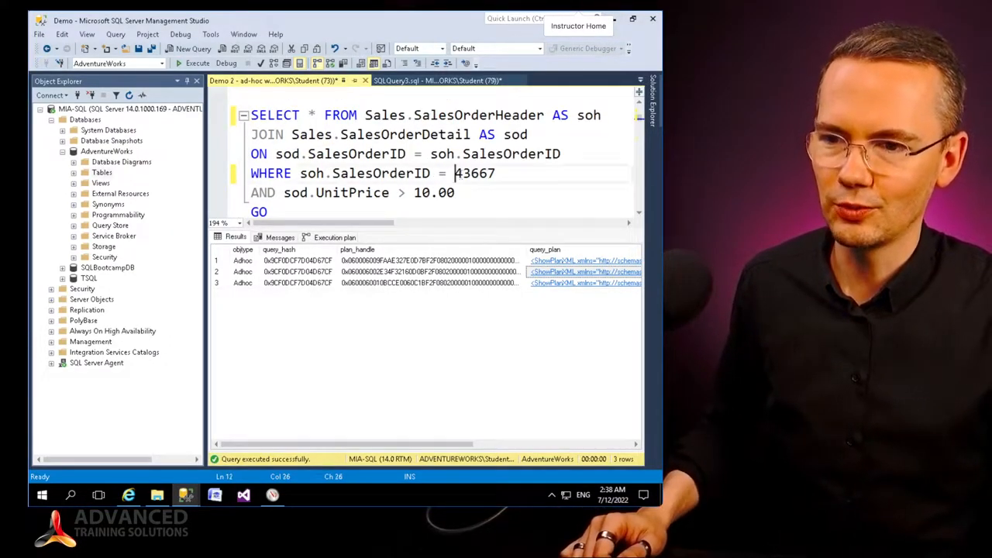
pyautogui.doubleClick(474, 174)
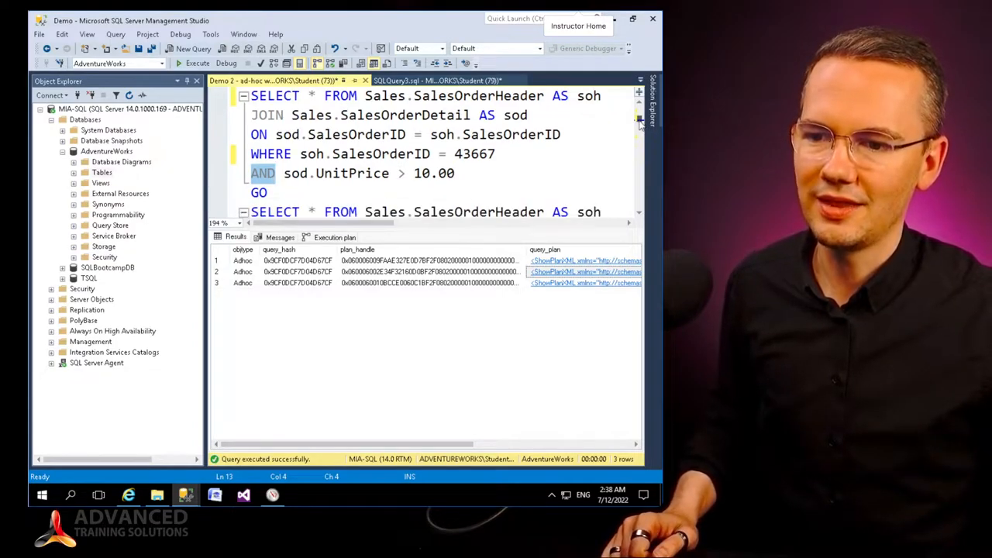
pyautogui.scroll(-3)
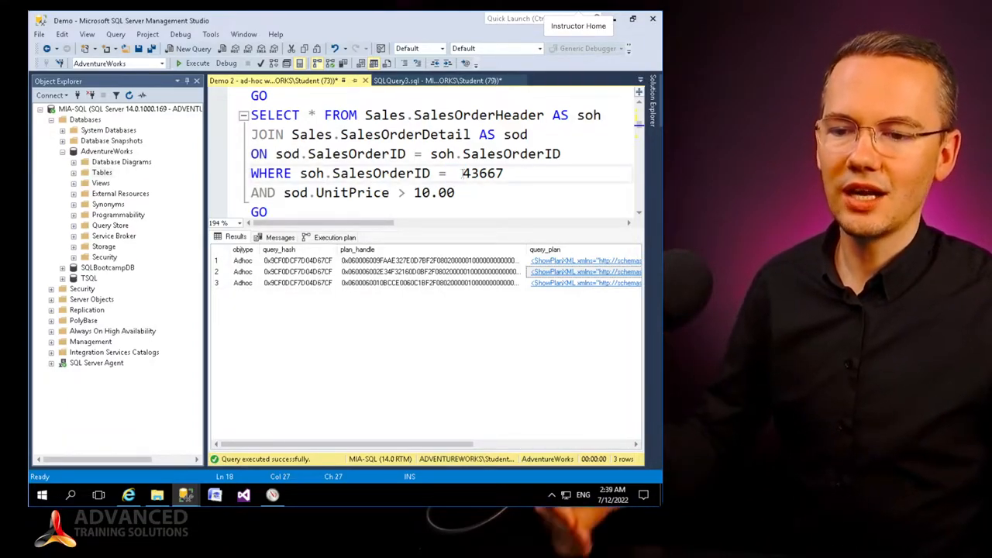
pyautogui.hscroll(3)
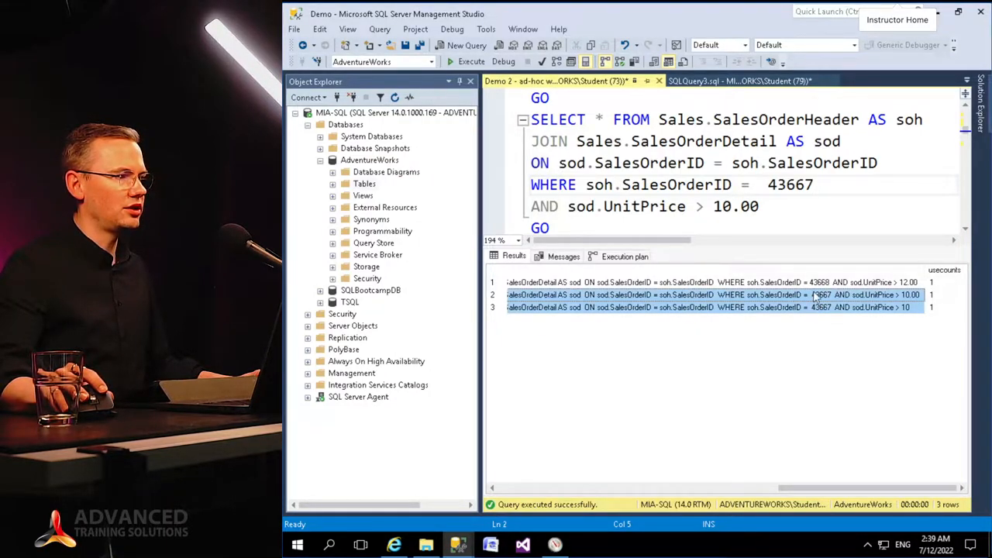
pyautogui.click(697, 307)
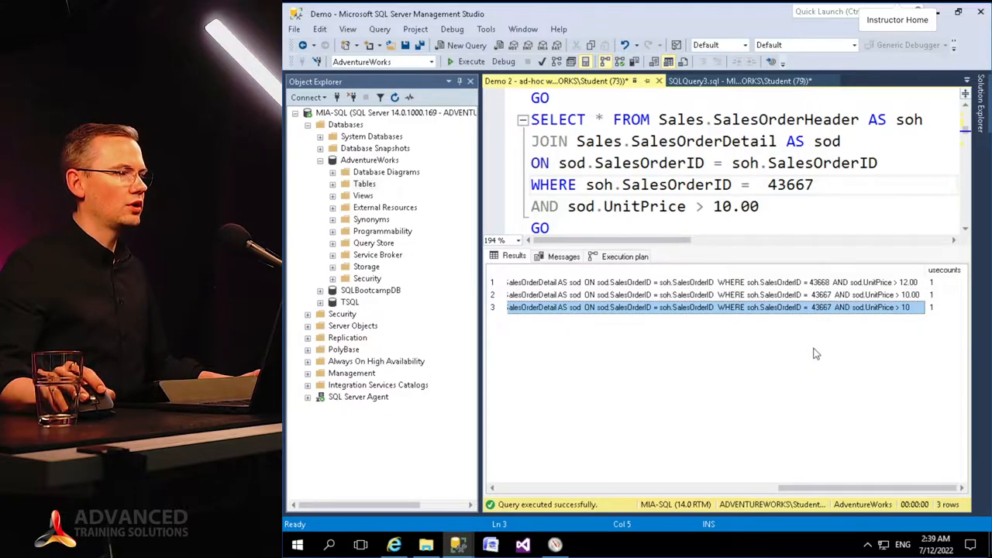
pyautogui.moveTo(800, 464)
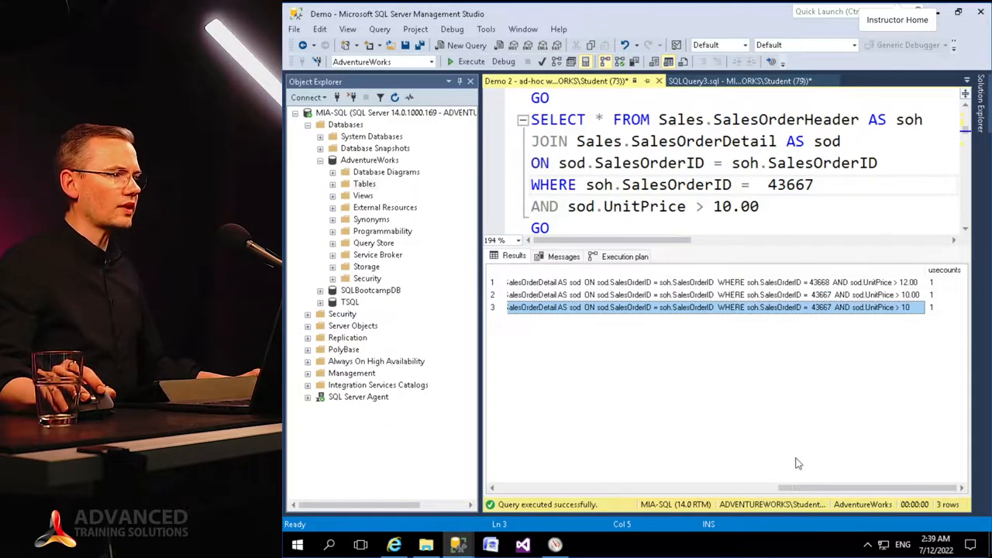
pyautogui.moveTo(794, 353)
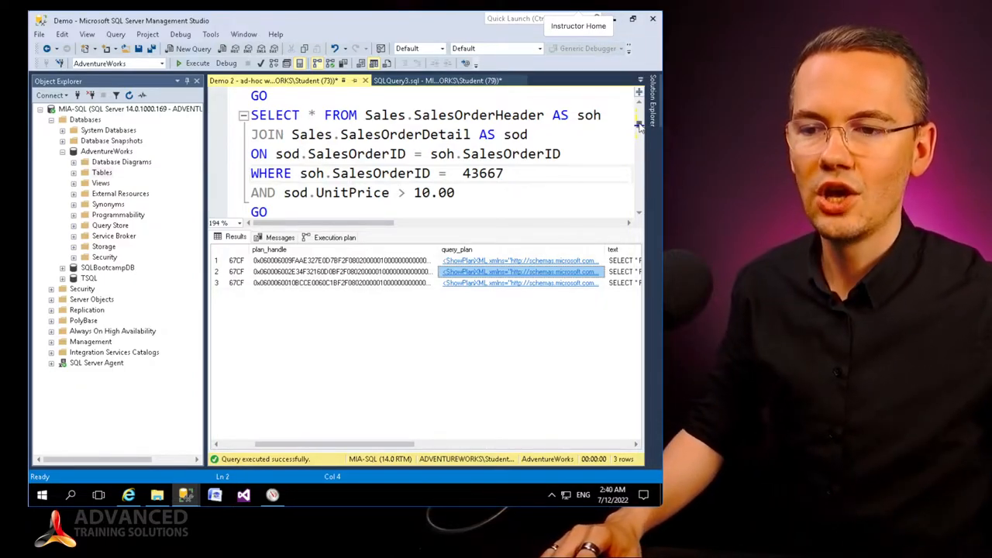
# Enable 'show advanced options' via sp_configure with RECONFIGURE and list all 77 settings
pyautogui.scroll(-3)
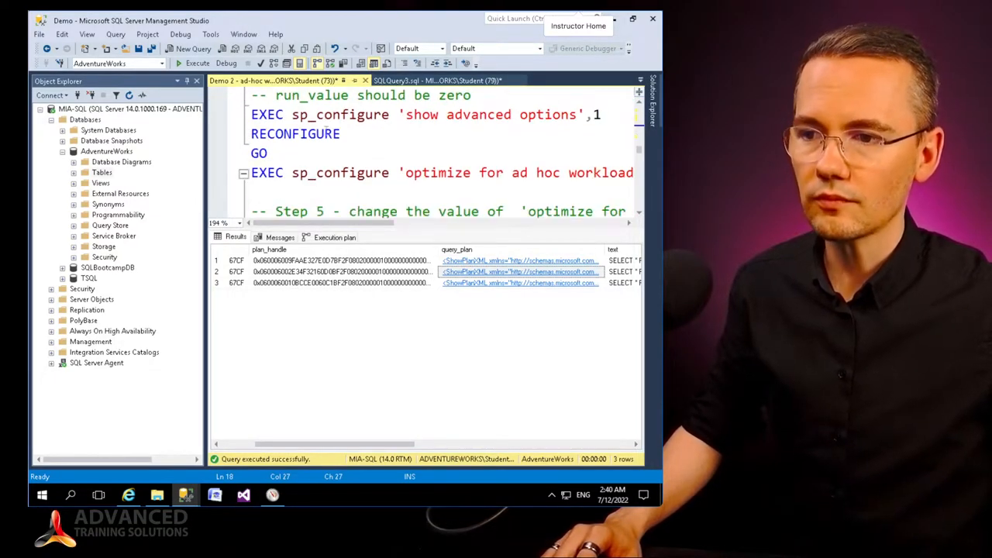
pyautogui.doubleClick(487, 114)
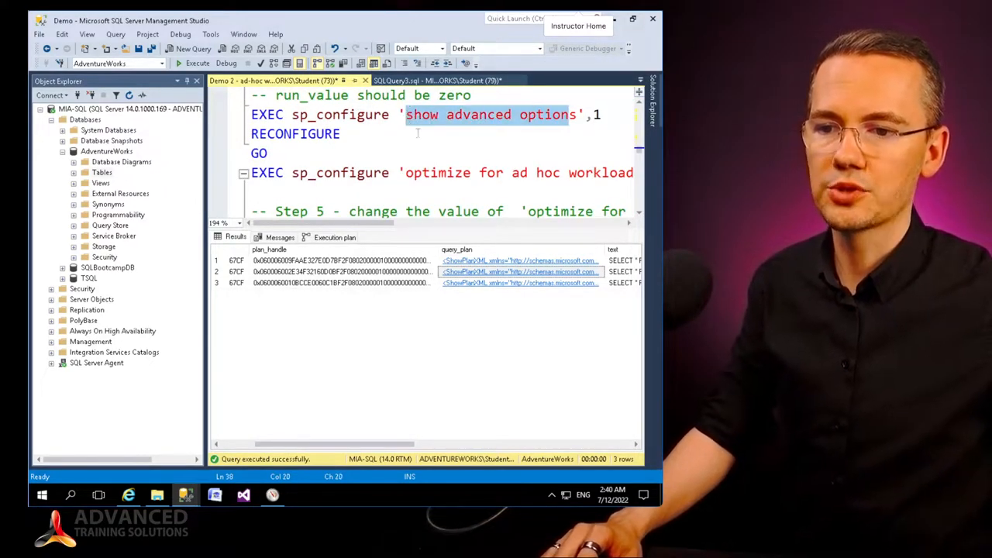
pyautogui.hscroll(3)
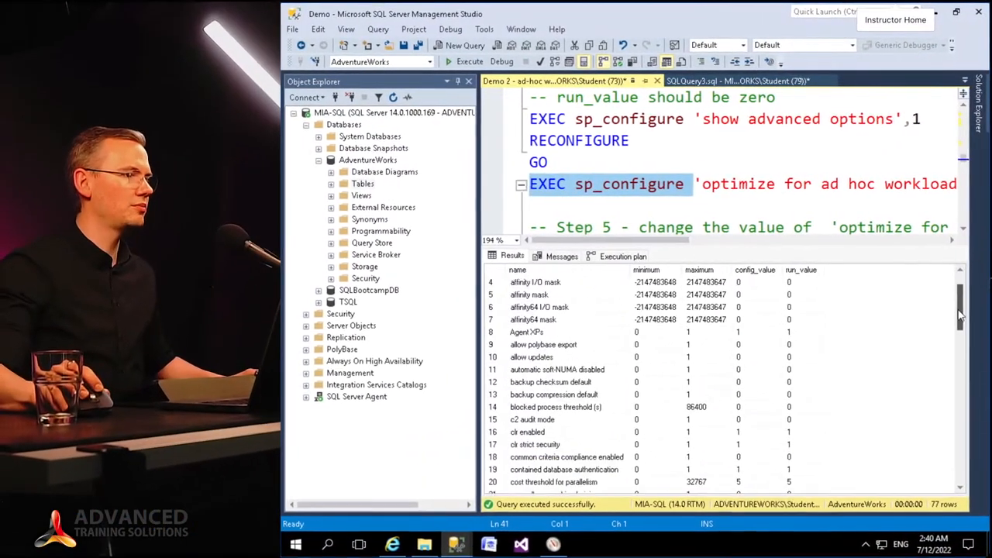
# Set 'optimize for ad hoc workloads' to 1 with sp_configure and RECONFIGURE
pyautogui.scroll(-3)
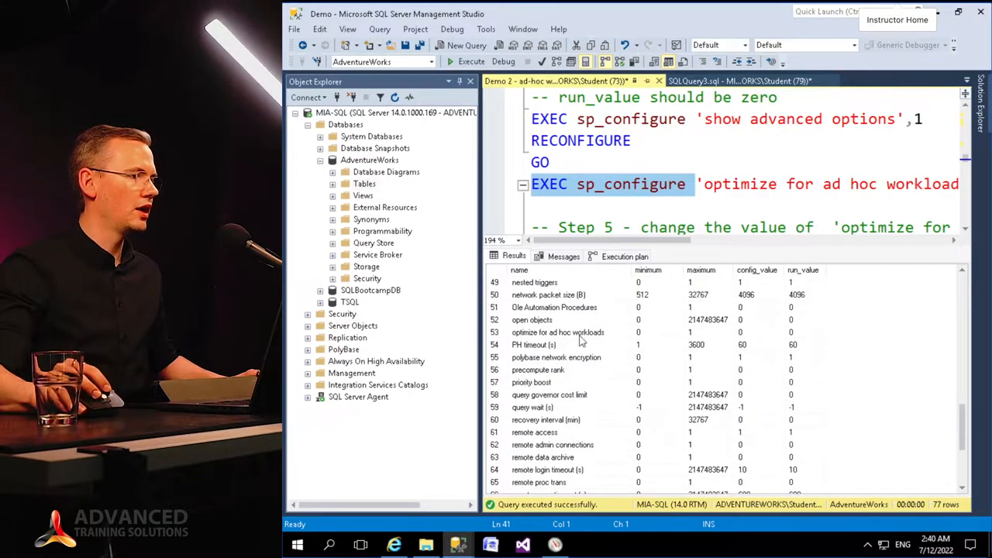
pyautogui.click(790, 332)
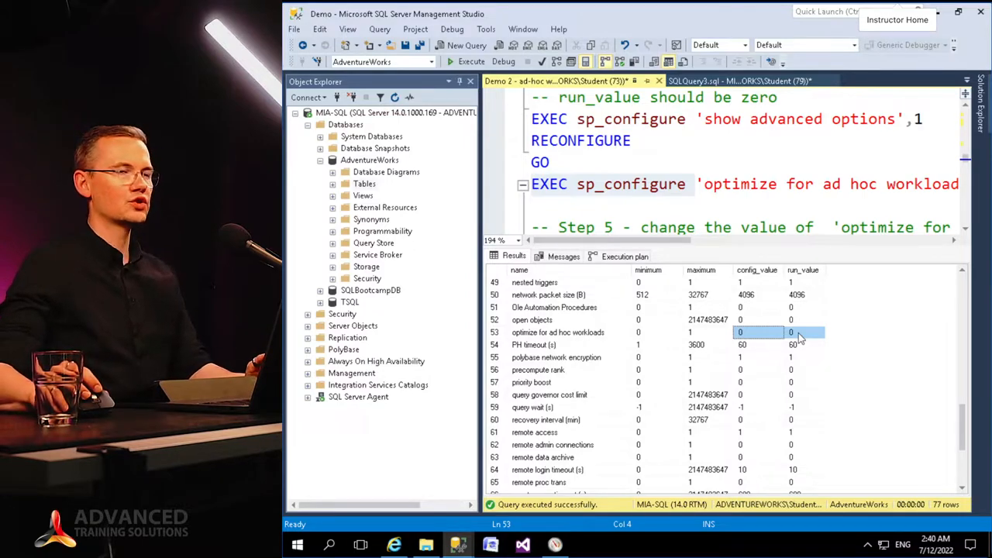
pyautogui.moveTo(797, 369)
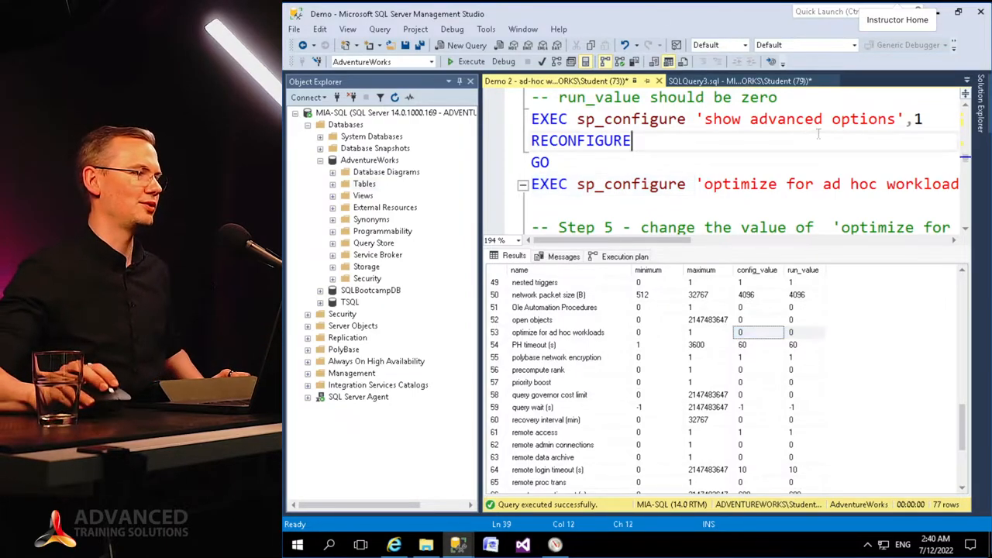
pyautogui.scroll(-3)
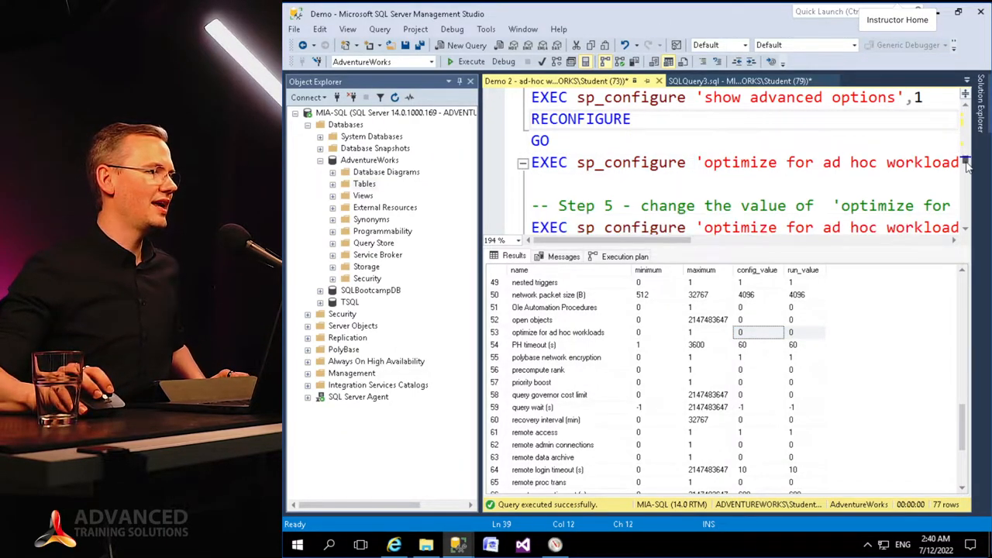
pyautogui.scroll(-3)
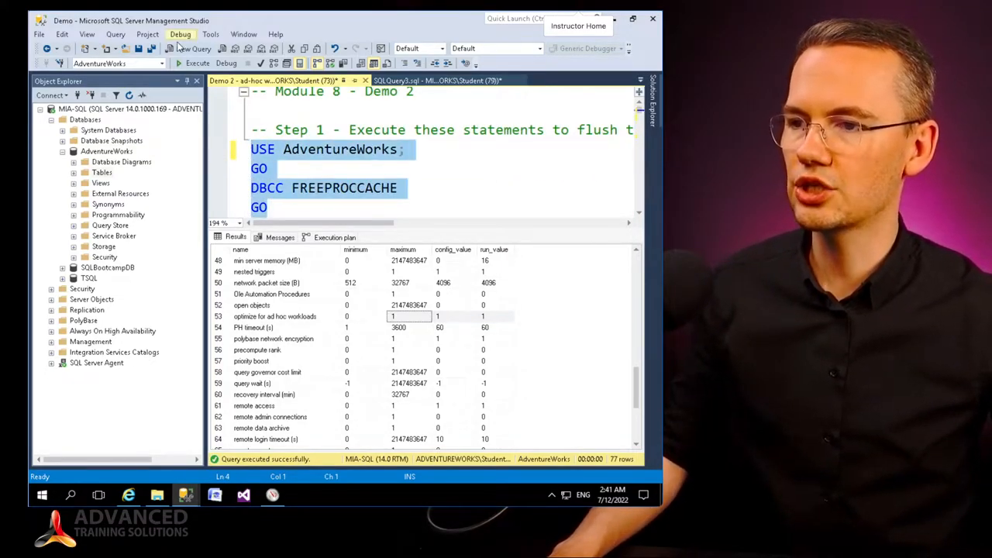
# Flush the plan cache with DBCC FREEPROCCACHE and confirm the cached-plans query returns no rows
pyautogui.click(197, 62)
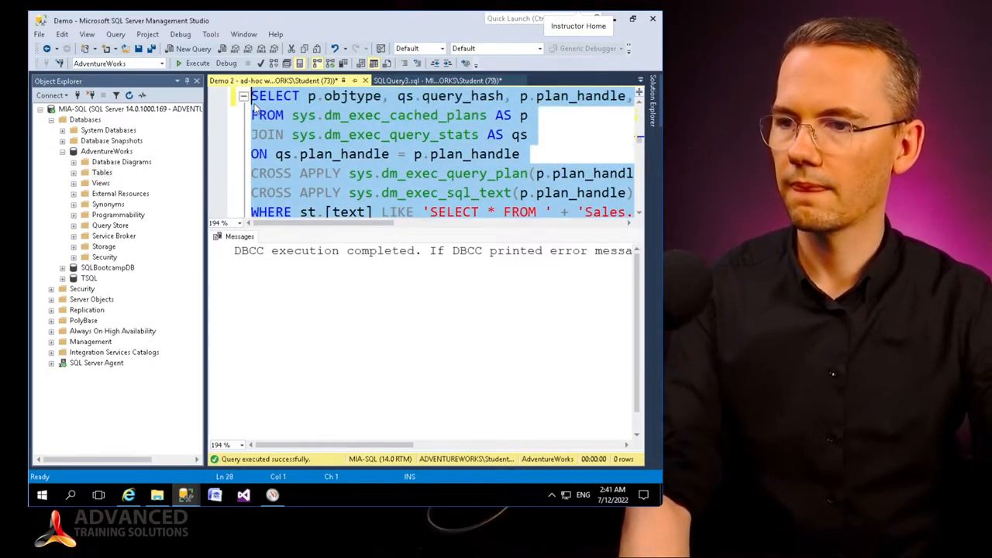
pyautogui.click(198, 62)
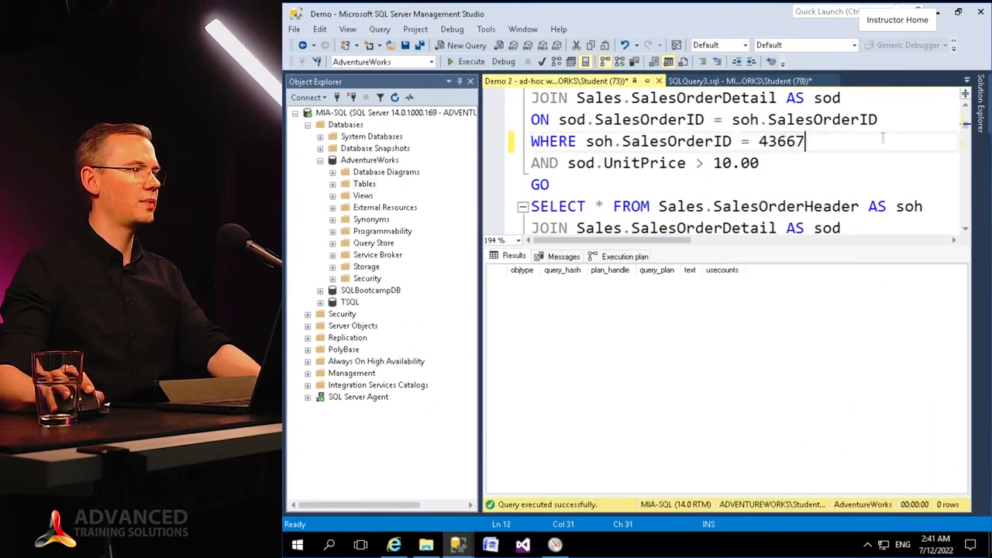
# Execute both join queries for order 43667 and view their execution plans
pyautogui.scroll(-3)
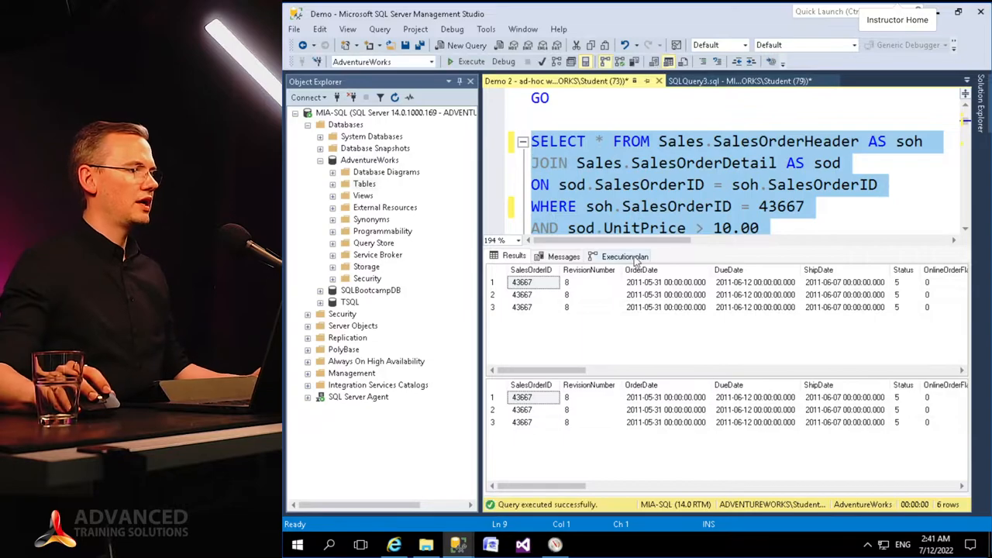
pyautogui.click(624, 256)
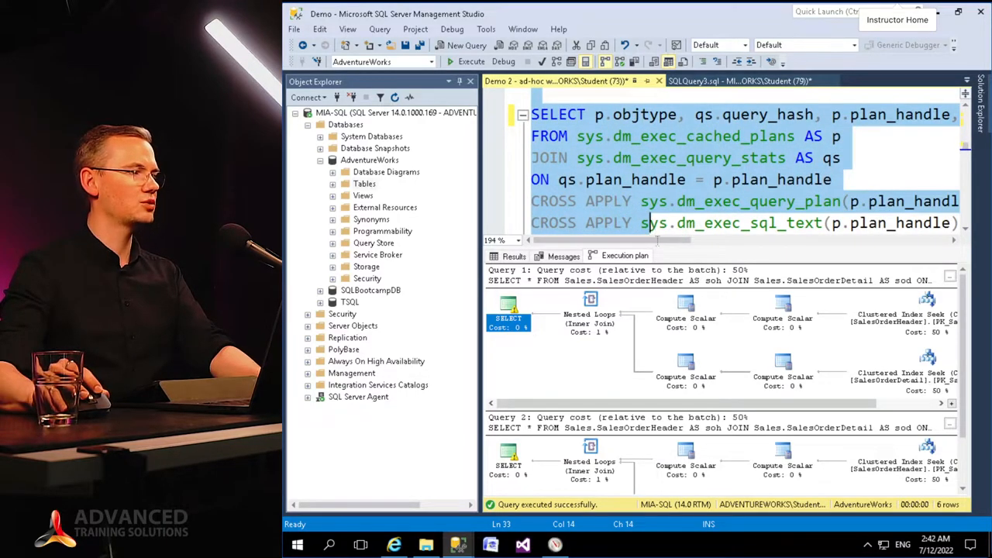
# Rerun the sys.dm_exec_cached_plans query, returning two Adhoc entries with NULL query plans
pyautogui.scroll(-3)
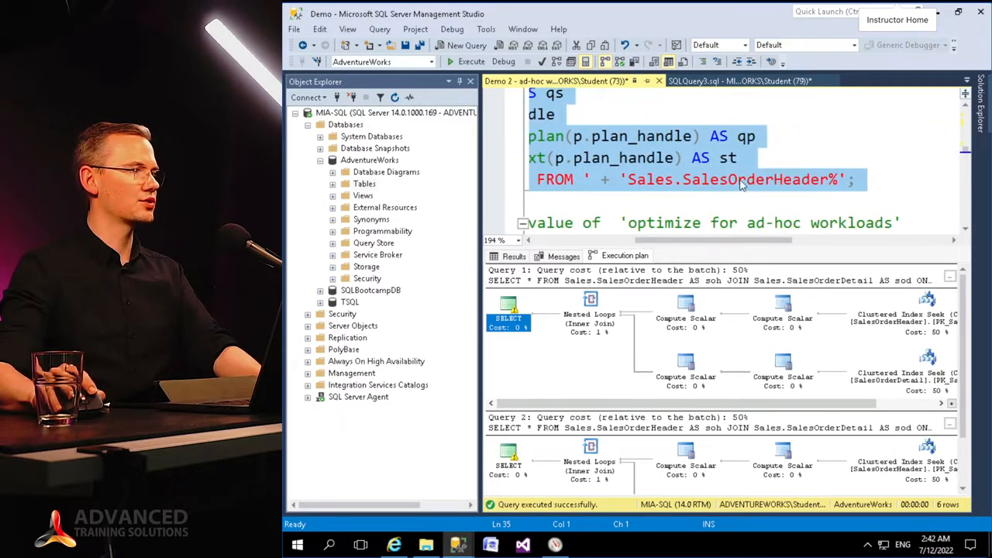
pyautogui.click(514, 256)
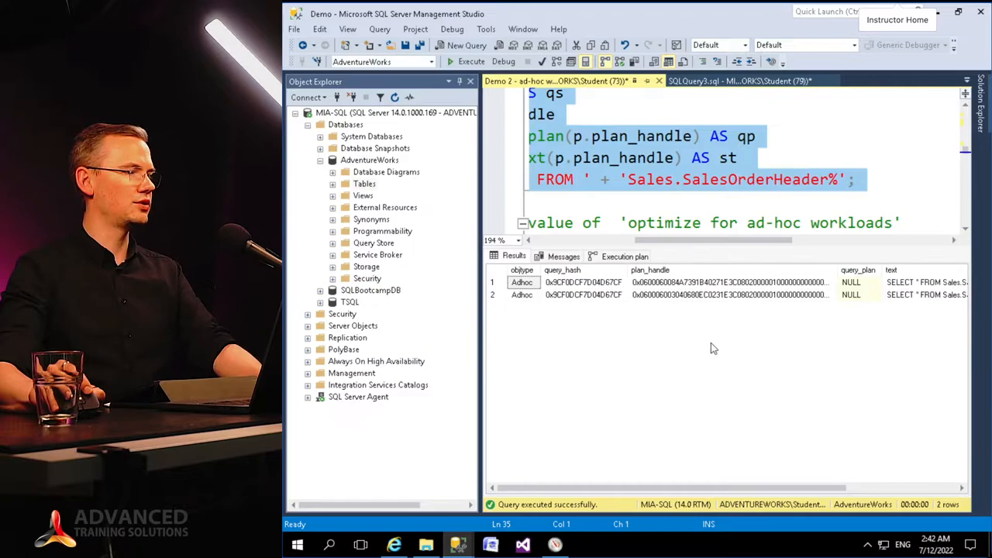